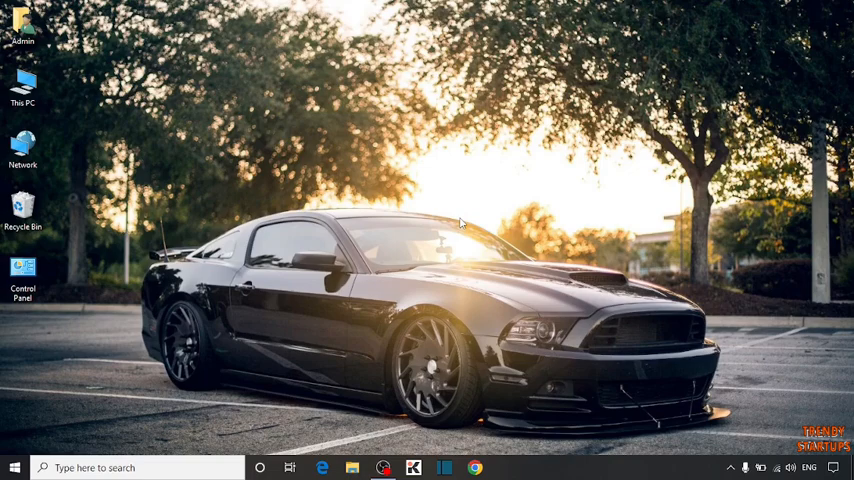
{"action": "mouse_move", "coordinate": [491, 460]}
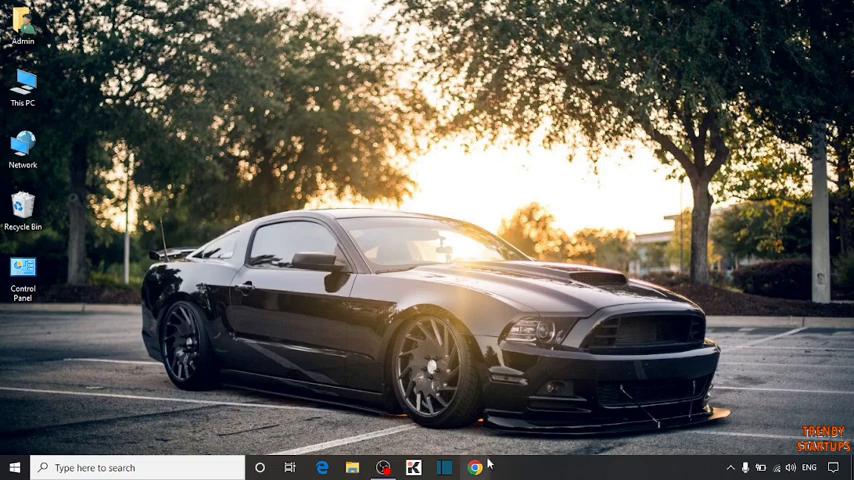
Step: Launch Chrome and open Google Slides from the Google apps list
{"action": "left_click", "coordinate": [498, 468]}
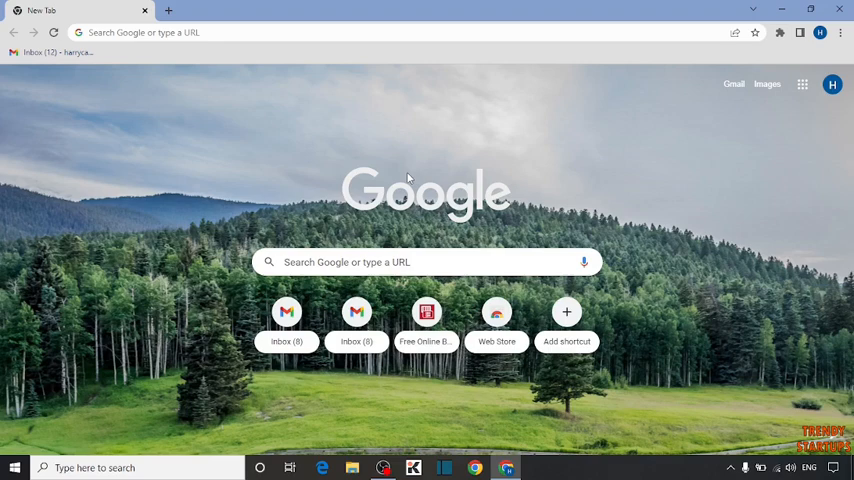
{"action": "mouse_move", "coordinate": [683, 194]}
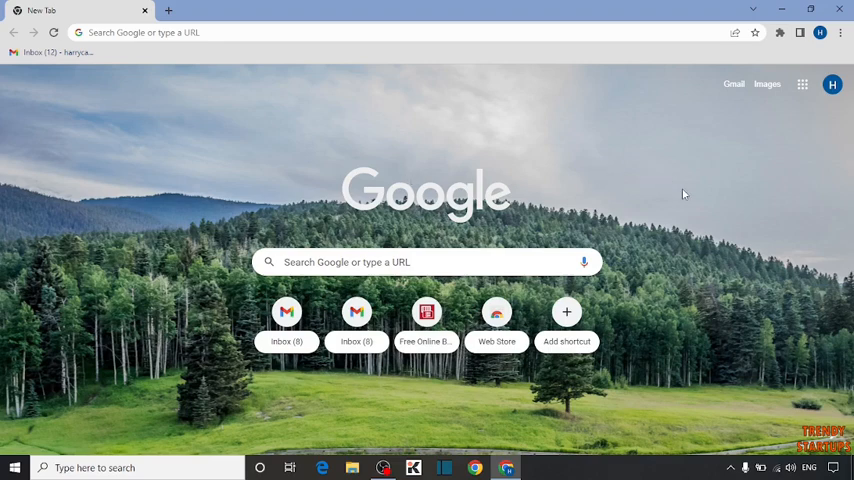
{"action": "mouse_move", "coordinate": [791, 98]}
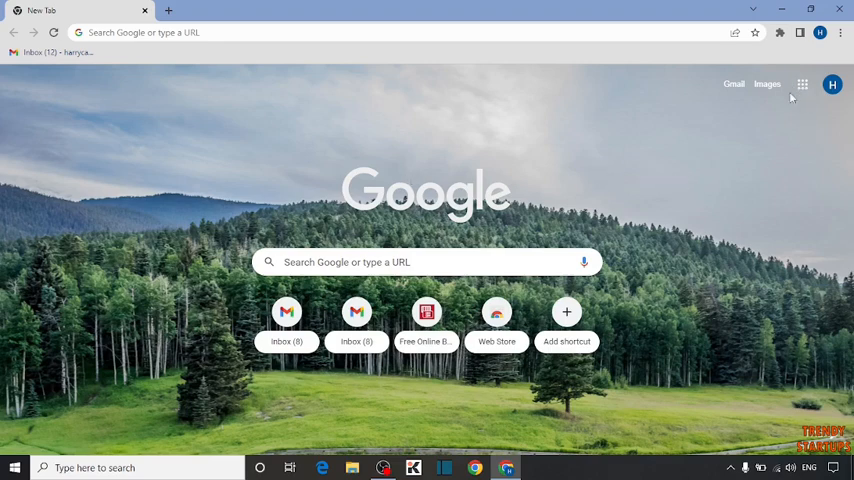
{"action": "left_click", "coordinate": [802, 84]}
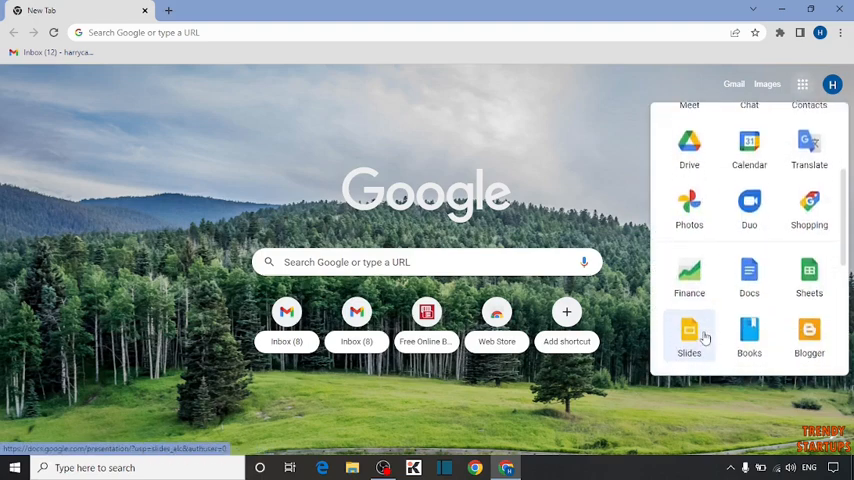
{"action": "scroll", "scroll_direction": "down", "scroll_amount": 3}
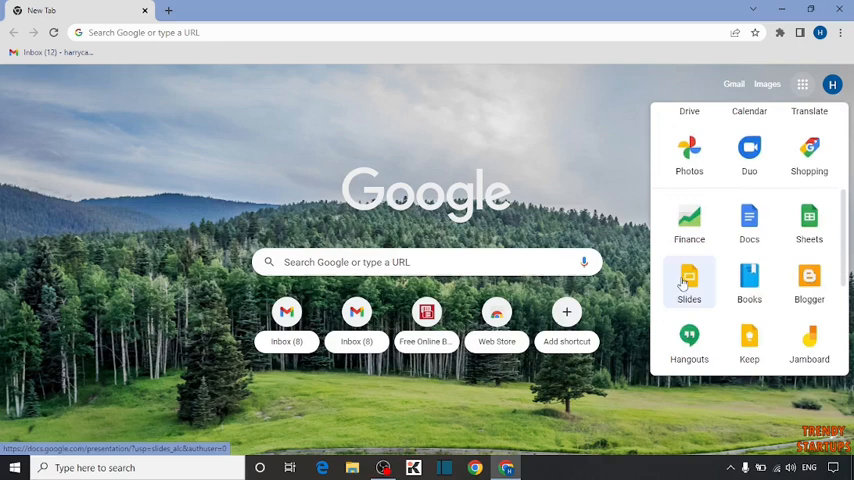
{"action": "left_click", "coordinate": [689, 280]}
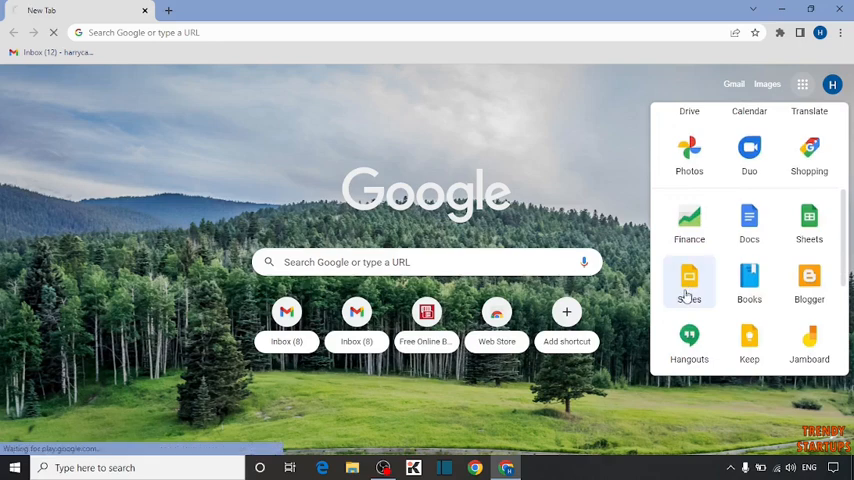
{"action": "left_click", "coordinate": [689, 283]}
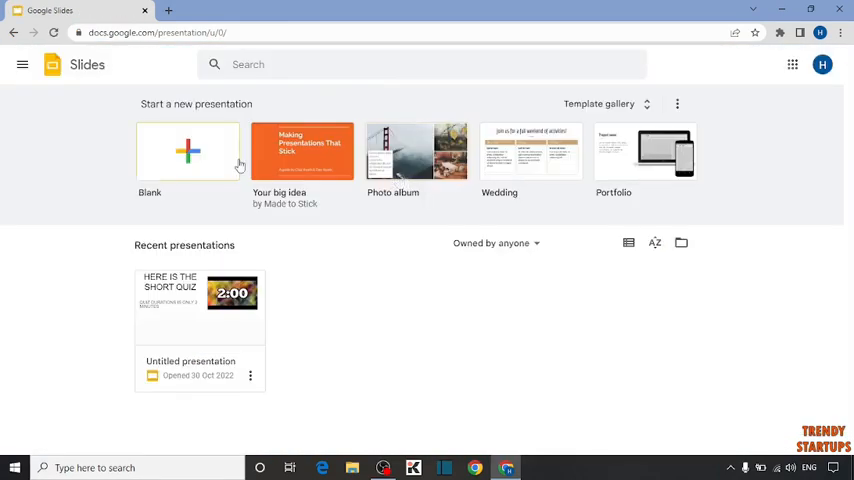
Step: Start a blank presentation with two car photos, one at left and one top right
{"action": "left_click", "coordinate": [188, 152]}
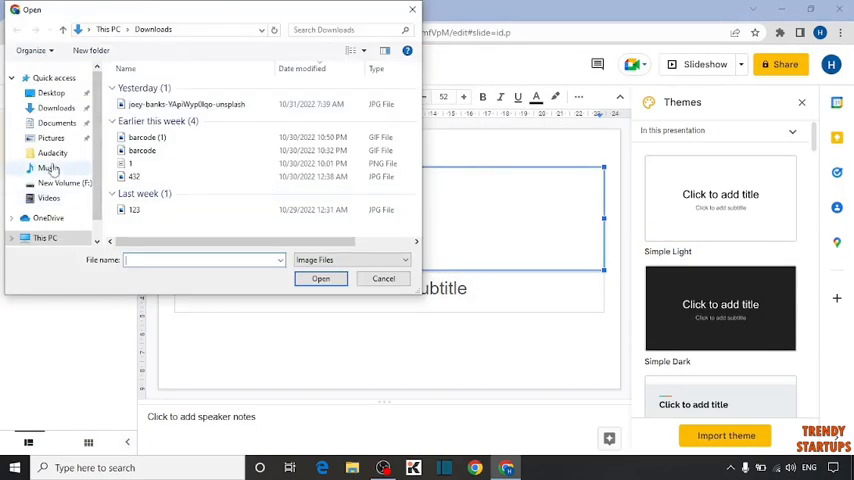
{"action": "left_click", "coordinate": [320, 279]}
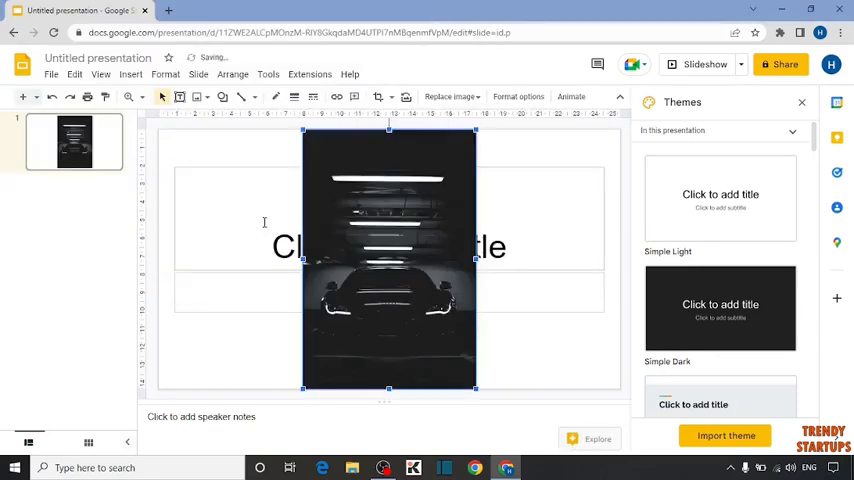
{"action": "left_click_drag", "start_coordinate": [388, 258], "coordinate": [238, 258]}
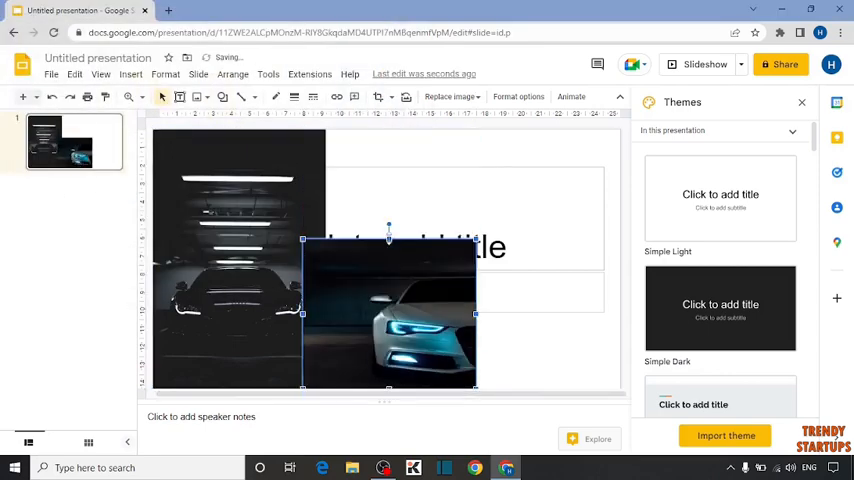
{"action": "left_click_drag", "start_coordinate": [388, 313], "coordinate": [410, 203]}
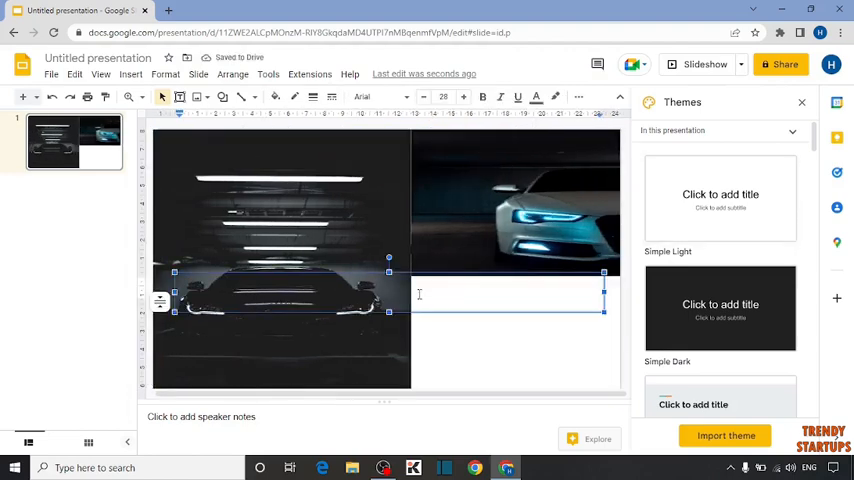
Step: Type 'To JOIN OUR COMMUNITY CLICK ON THE PICTURE ABOVE' into the subtitle box
{"action": "left_click", "coordinate": [419, 294]}
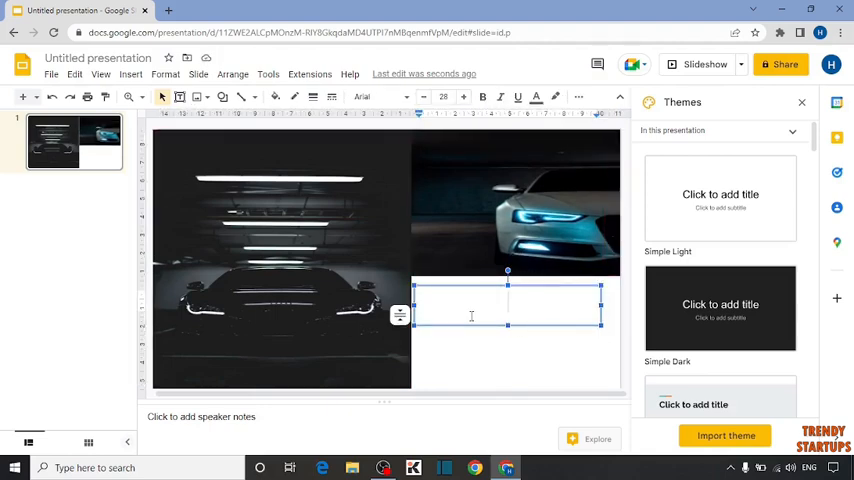
{"action": "type", "text": "To JOIN OUR COMMUNITY CLICK"}
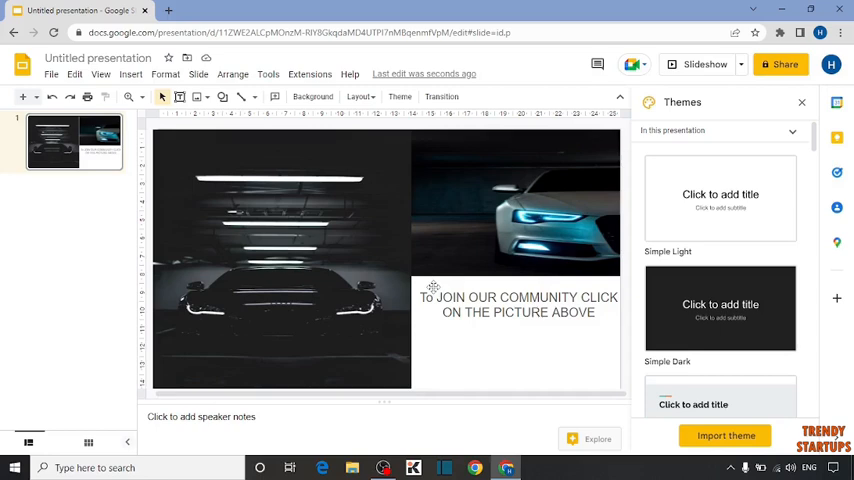
Step: Select the right-hand car photo and start inserting a link on it
{"action": "left_click", "coordinate": [515, 210]}
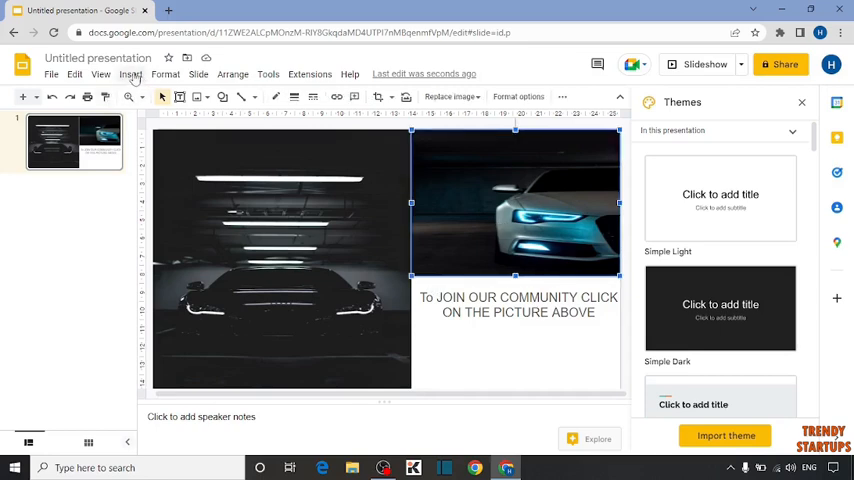
{"action": "left_click", "coordinate": [124, 73]}
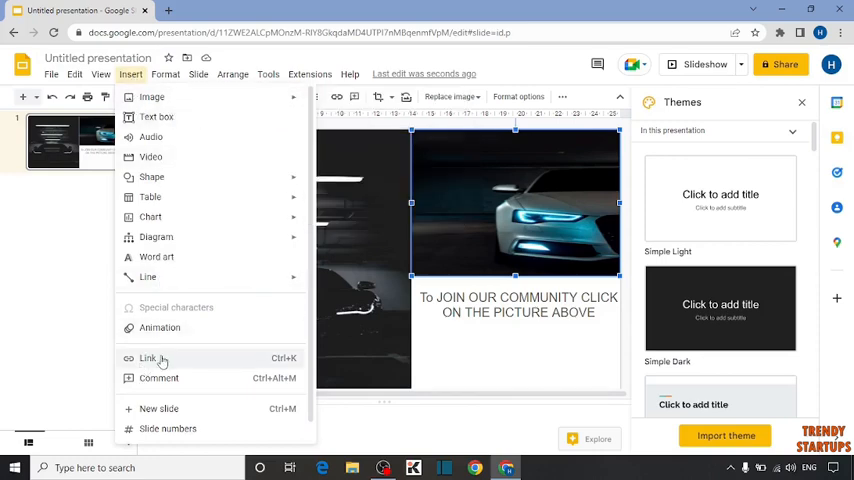
{"action": "left_click", "coordinate": [146, 358]}
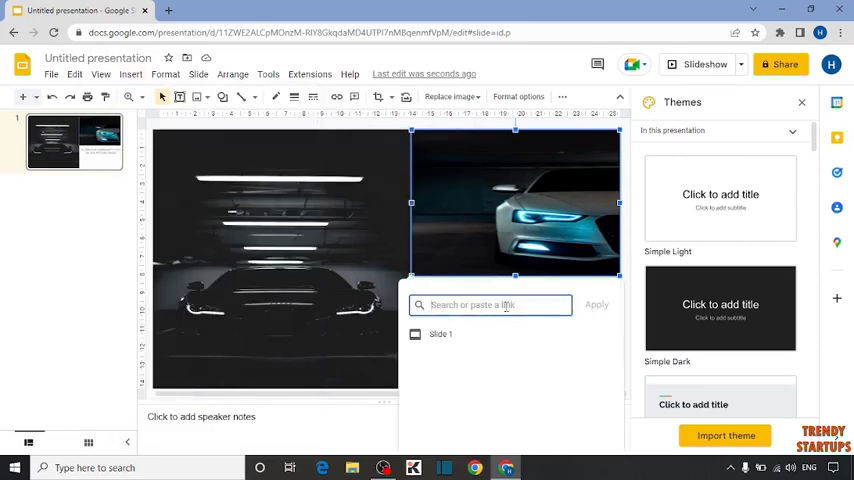
{"action": "mouse_move", "coordinate": [468, 305]}
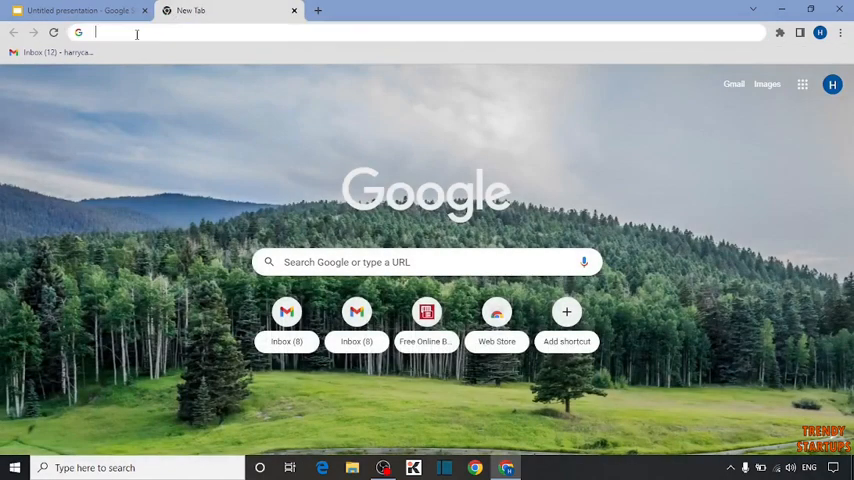
Step: Go to facebook.com and copy the profile page's web address
{"action": "type", "text": "facebook.com/profile.php?id=100086911433337"}
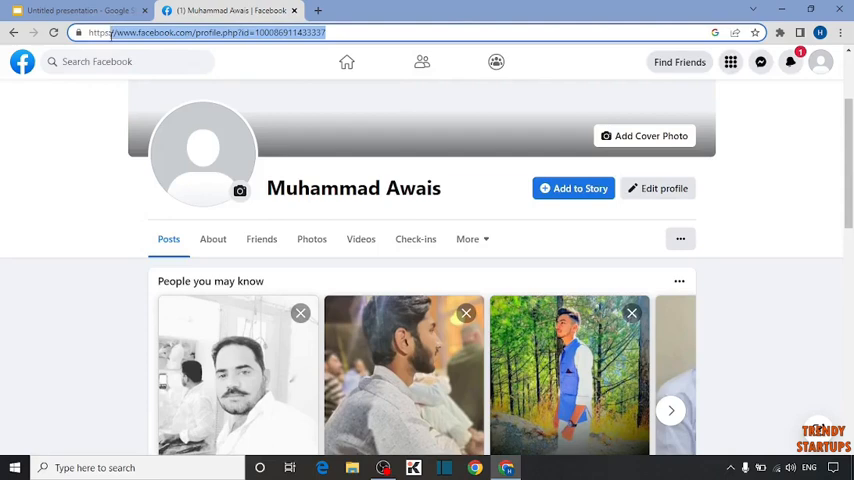
{"action": "right_click", "coordinate": [200, 34]}
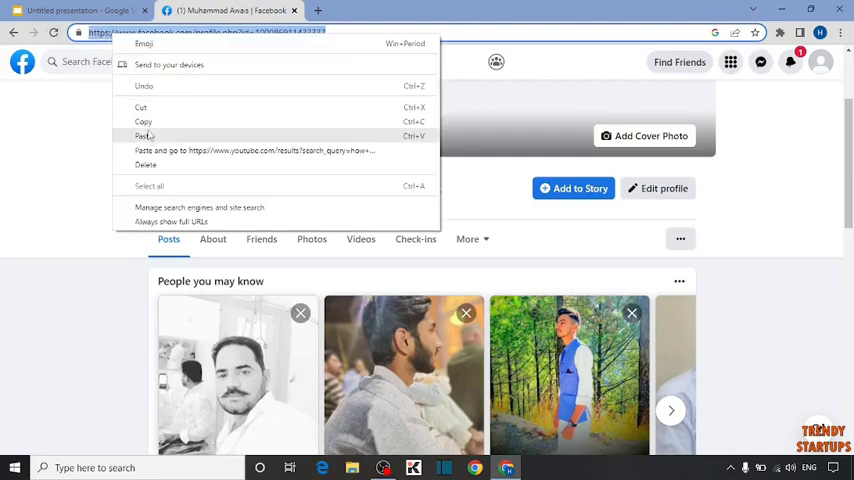
{"action": "left_click", "coordinate": [70, 9]}
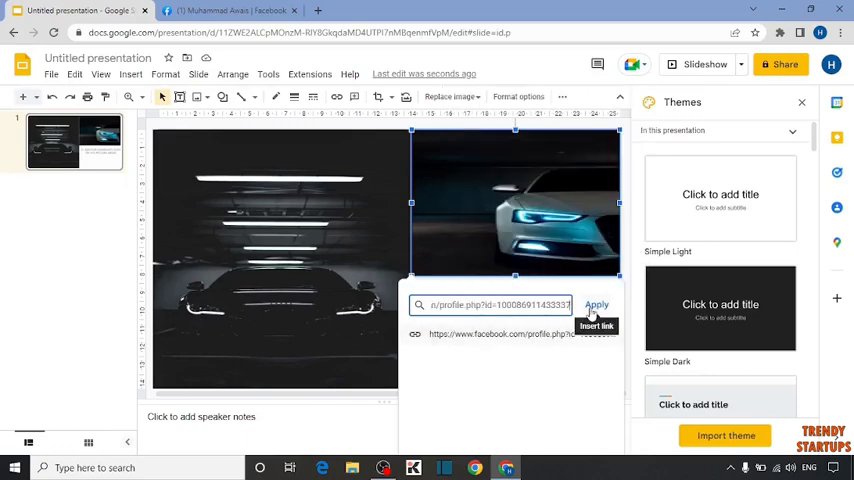
Step: Apply the Facebook profile link to the right photo, test it, and return to Slides
{"action": "left_click", "coordinate": [596, 304]}
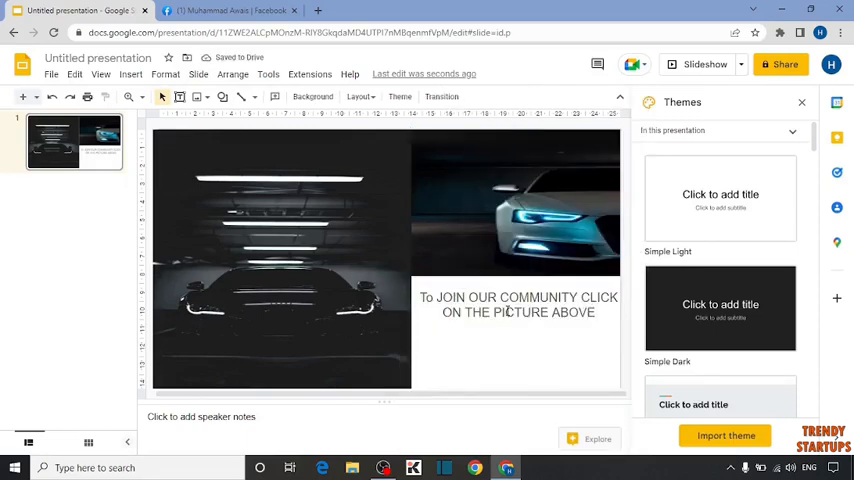
{"action": "left_click", "coordinate": [701, 64]}
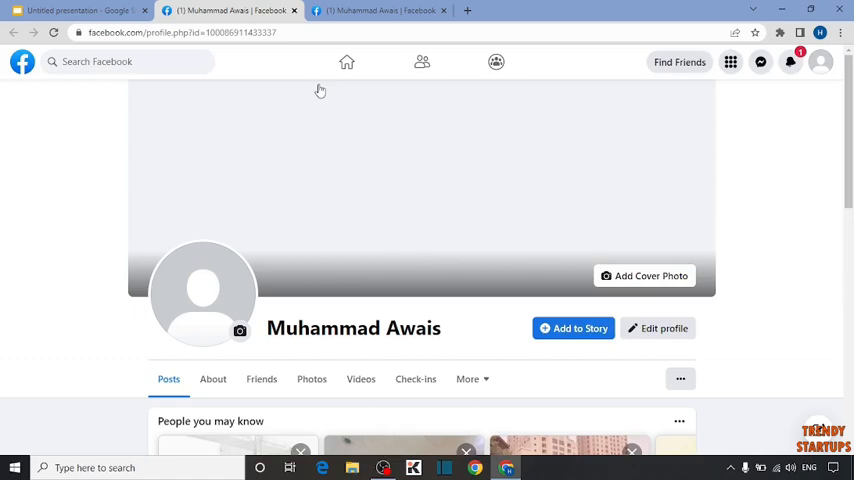
{"action": "left_click", "coordinate": [90, 8]}
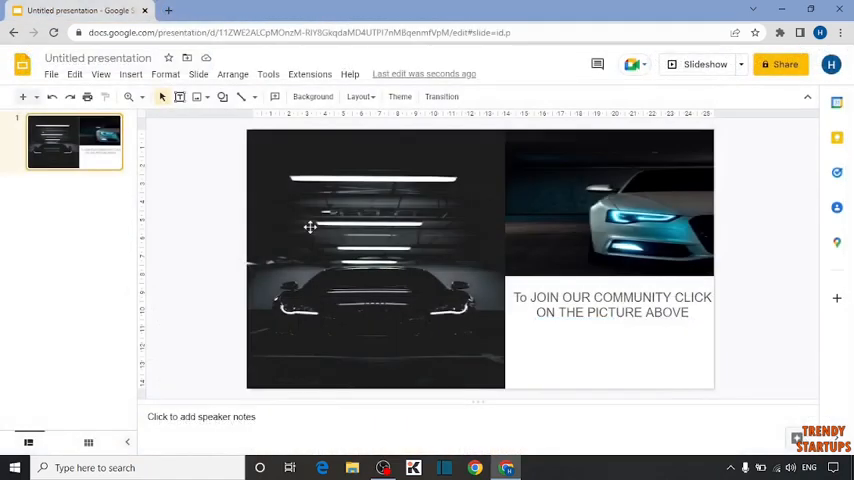